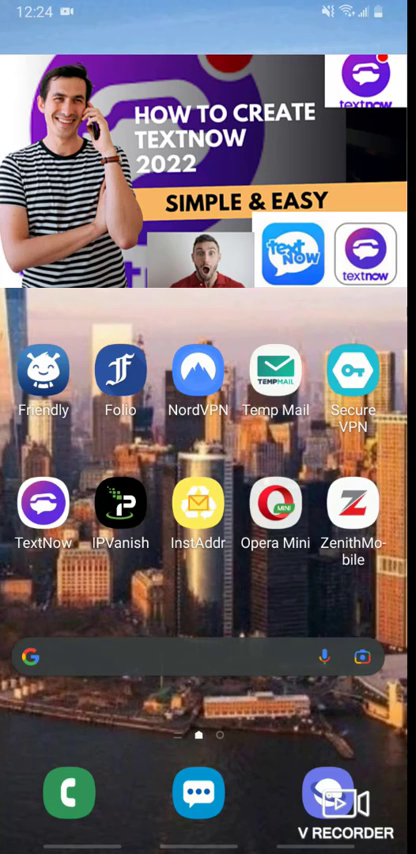
- Launch the IPVanish VPN app from the home screen
{"action": "left_click", "coordinate": [122, 502]}
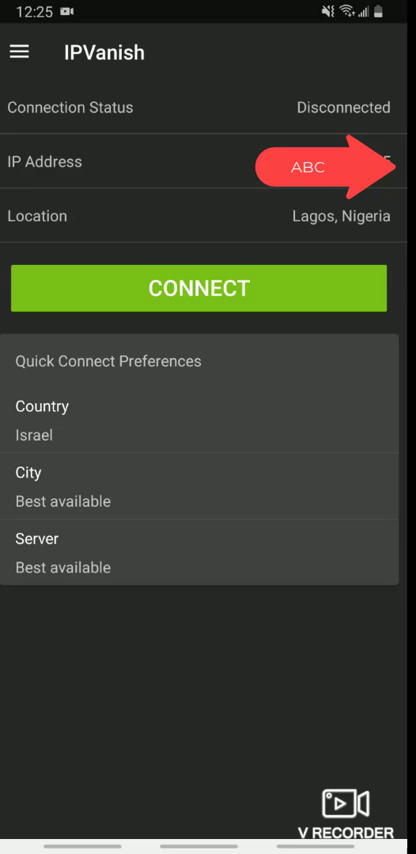
- Connect IPVanish and land on TextNow's welcome-back sign-in screen
{"action": "left_click", "coordinate": [200, 288]}
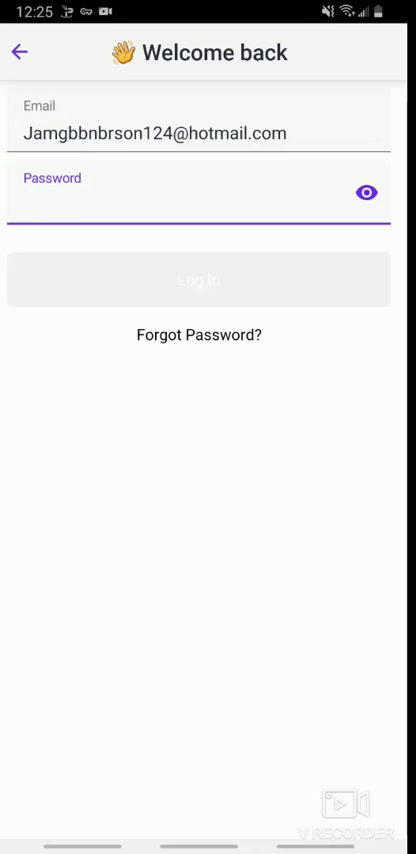
- Leave the existing-account sign-in and reach TextNow's storage page in Android settings
{"action": "left_click", "coordinate": [200, 280]}
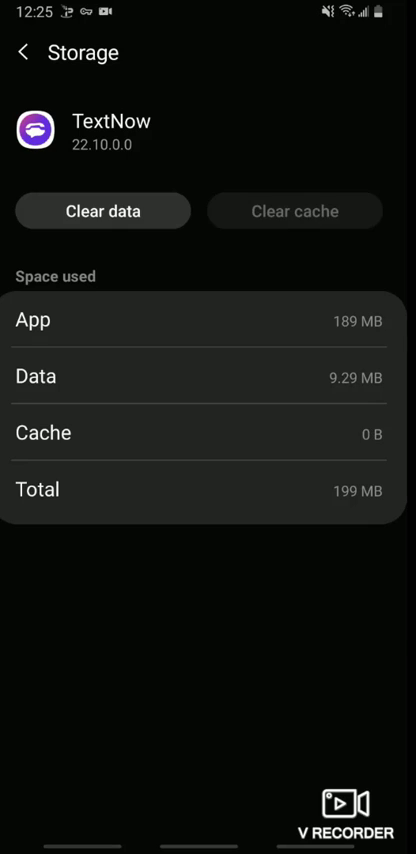
- Clear TextNow's stored data so it relaunches on a fresh sign-up screen
{"action": "left_click", "coordinate": [100, 212]}
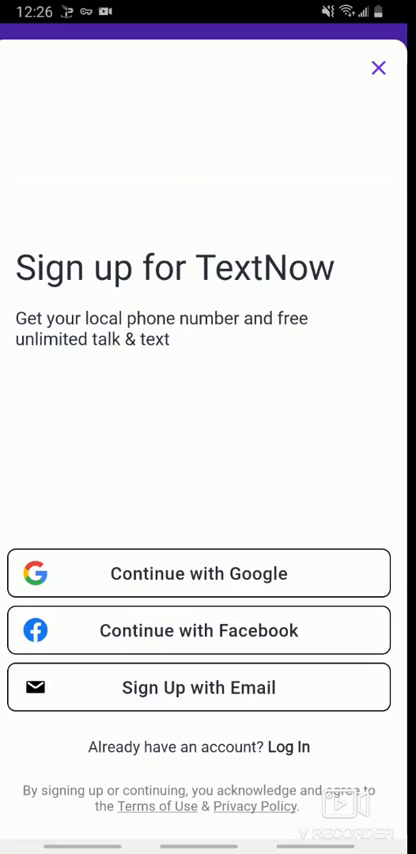
{"action": "left_click", "coordinate": [200, 688]}
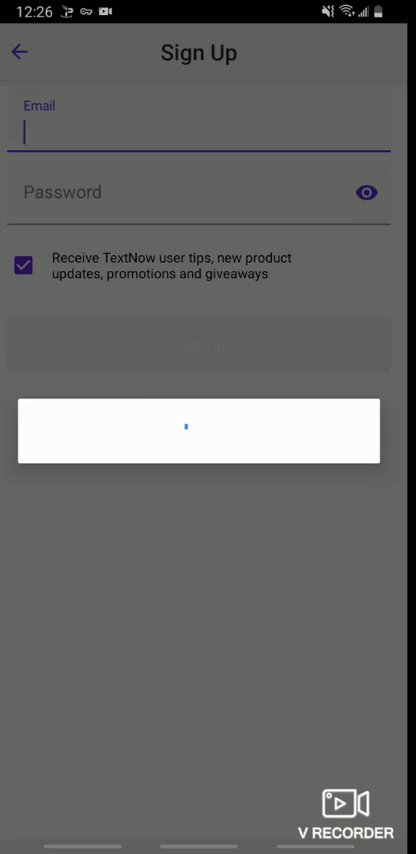
{"action": "left_click", "coordinate": [200, 348]}
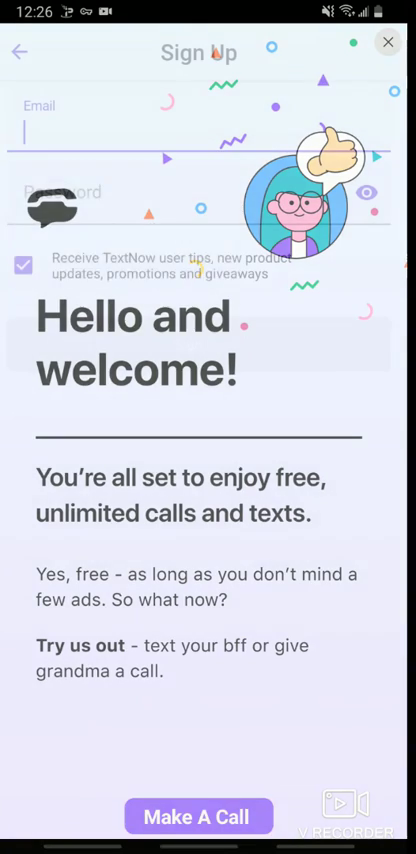
{"action": "left_click", "coordinate": [198, 130]}
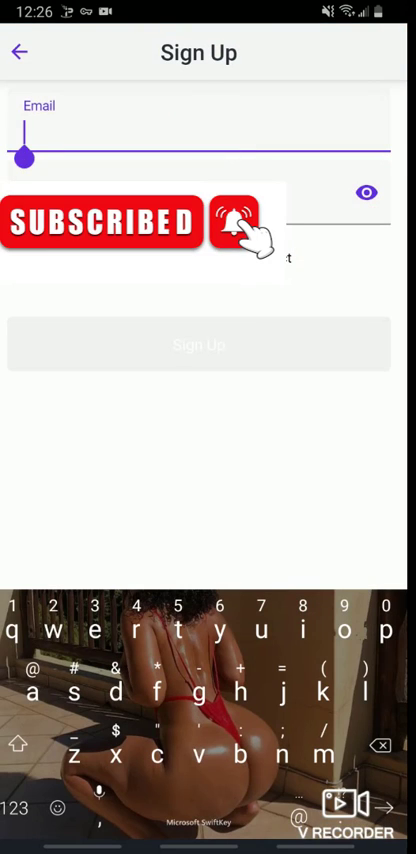
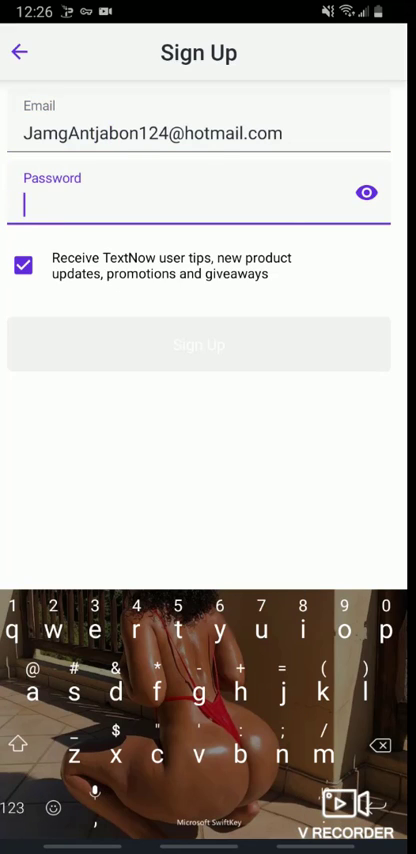
{"action": "type", "text": "password"}
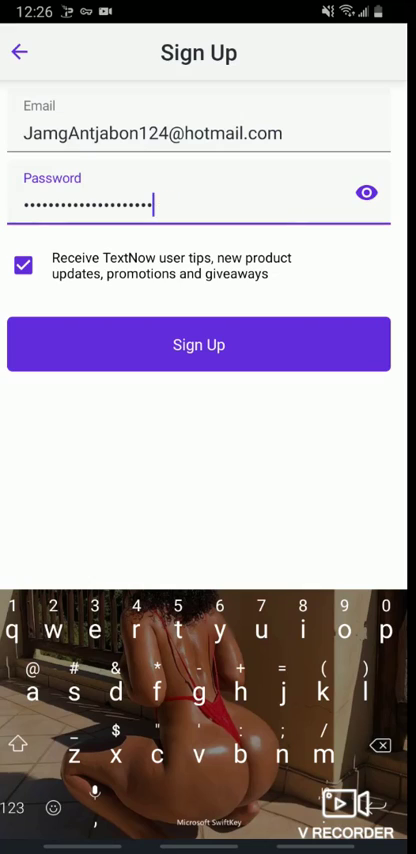
{"action": "key", "text": "Backspace"}
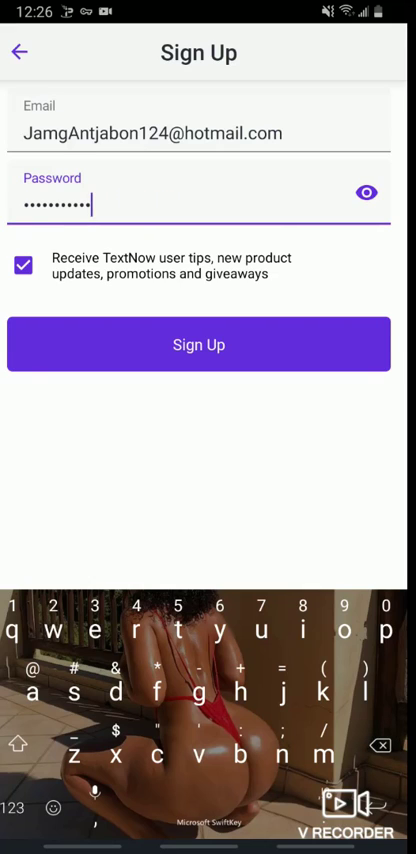
{"action": "left_click", "coordinate": [200, 344]}
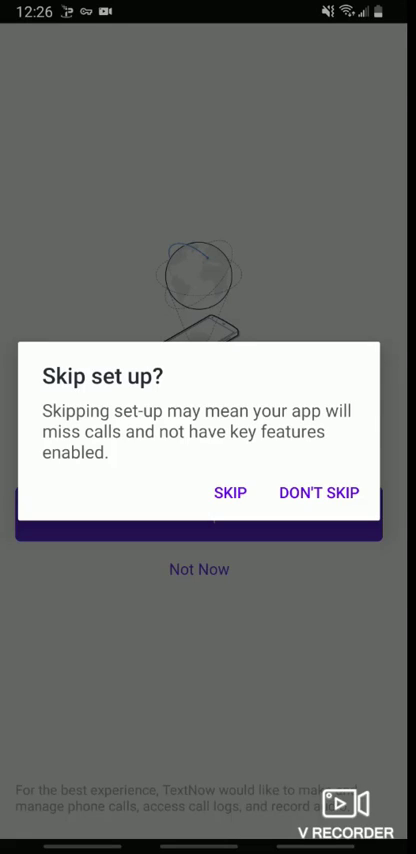
{"action": "left_click", "coordinate": [230, 492]}
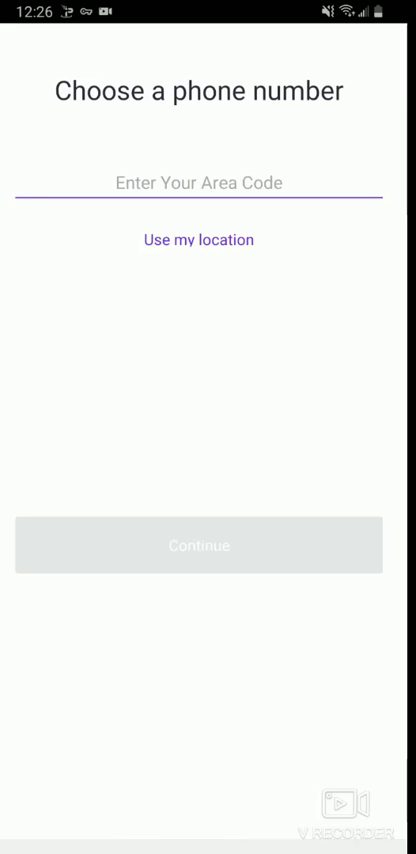
{"action": "left_click", "coordinate": [200, 182]}
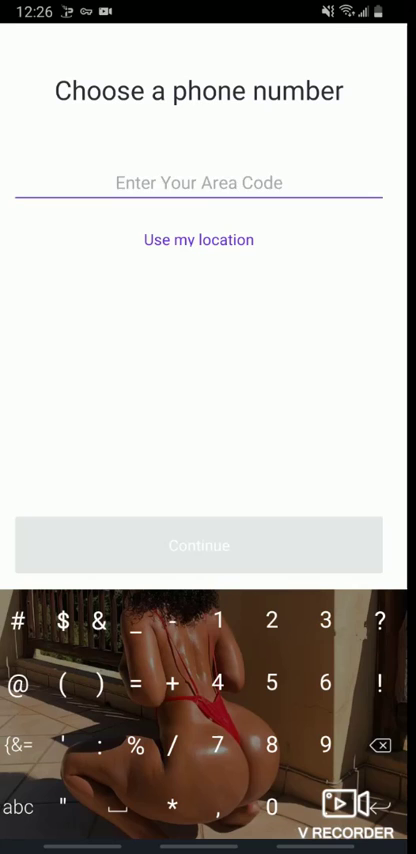
{"action": "type", "text": "402"}
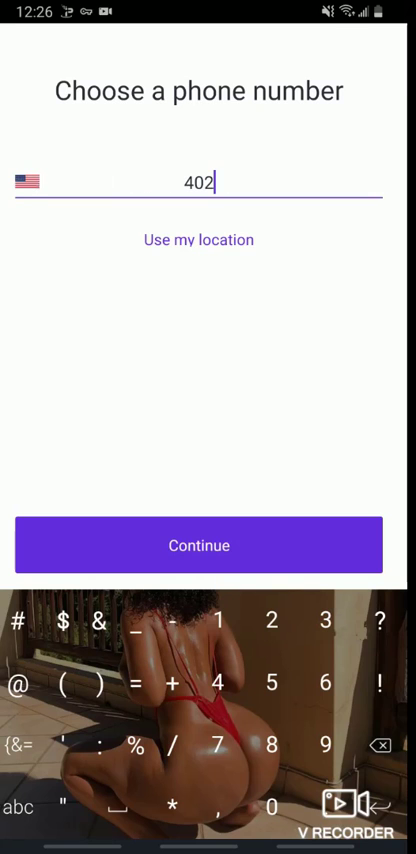
{"action": "left_click", "coordinate": [200, 544]}
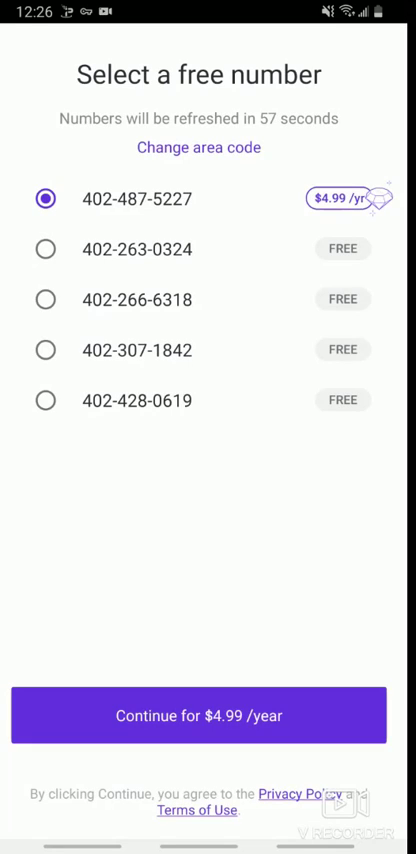
{"action": "left_click", "coordinate": [44, 350]}
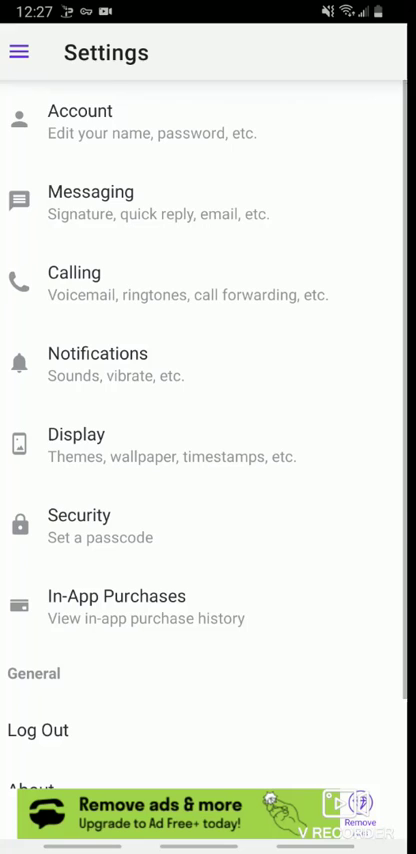
{"action": "left_click", "coordinate": [82, 112]}
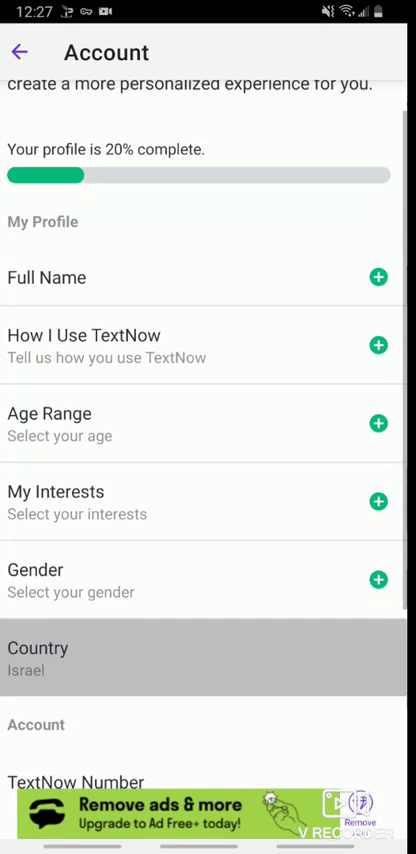
{"action": "scroll", "scroll_direction": "down", "scroll_amount": 3}
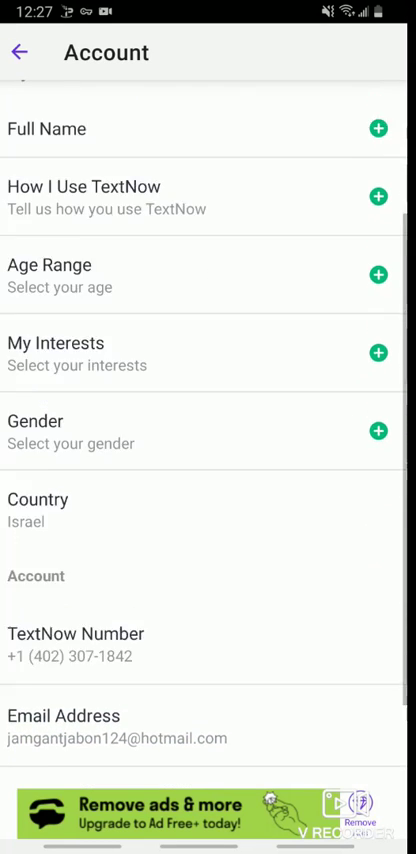
{"action": "scroll", "scroll_direction": "down", "scroll_amount": 3}
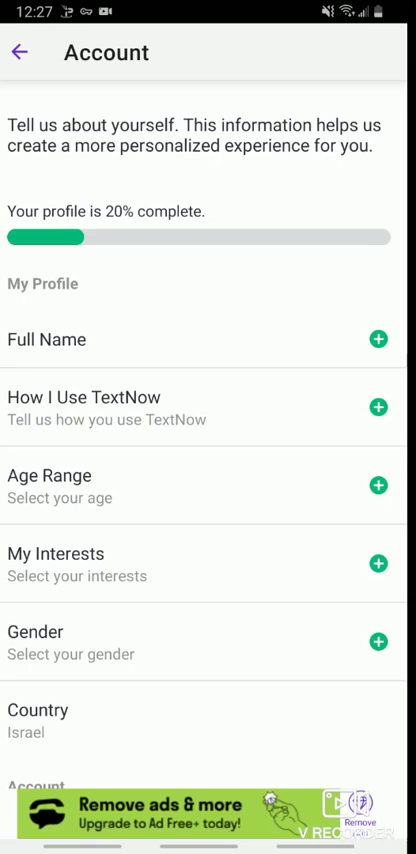
{"action": "scroll", "scroll_direction": "down", "scroll_amount": 3}
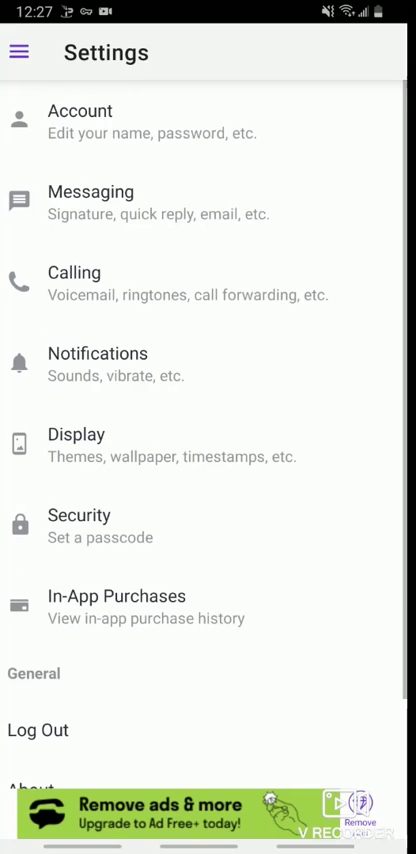
{"action": "left_click", "coordinate": [18, 52]}
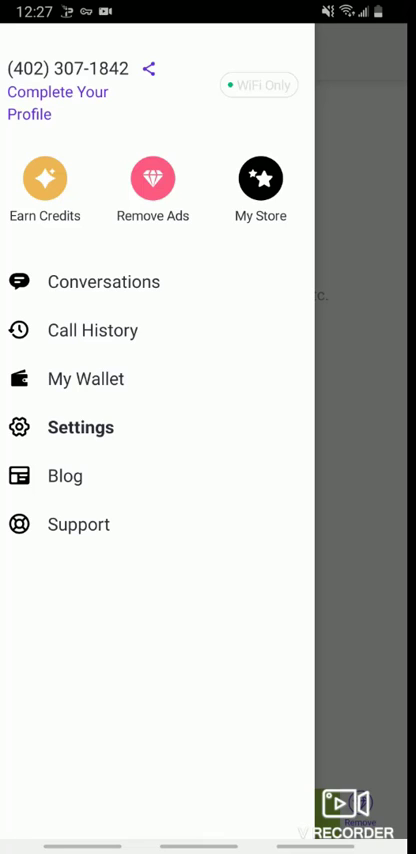
- Check My Wallet showing $0.00 in credits from the settings screen
{"action": "left_click", "coordinate": [76, 428]}
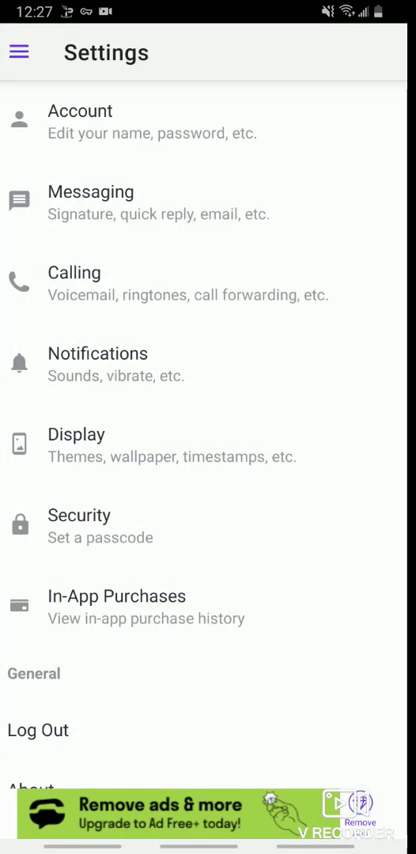
{"action": "left_click", "coordinate": [20, 52]}
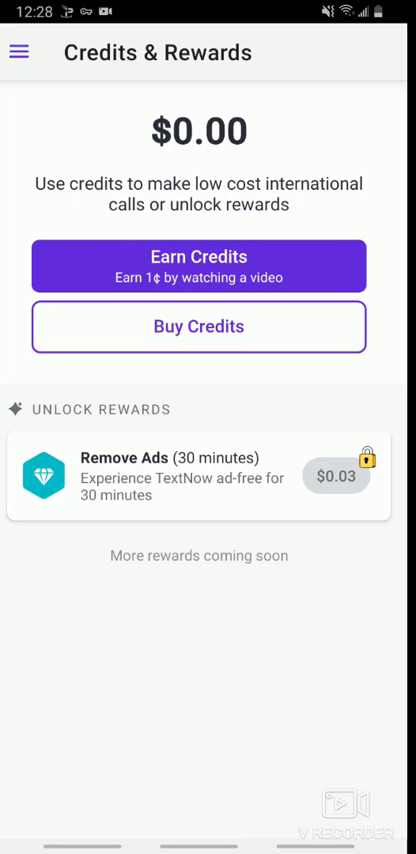
{"action": "left_click", "coordinate": [20, 52]}
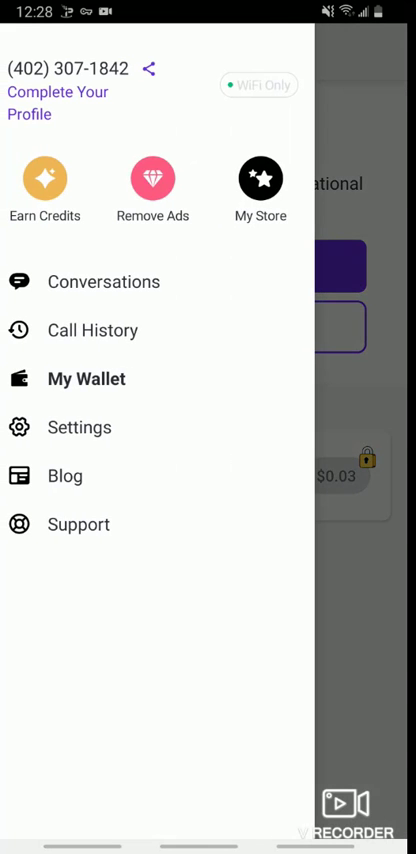
- Return via Settings to the empty Conversations home and show the main menu with the new number
{"action": "left_click", "coordinate": [76, 428]}
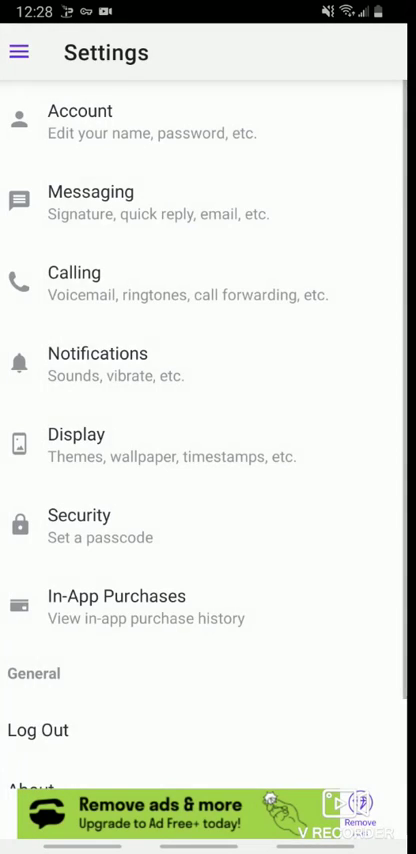
{"action": "left_click", "coordinate": [20, 52]}
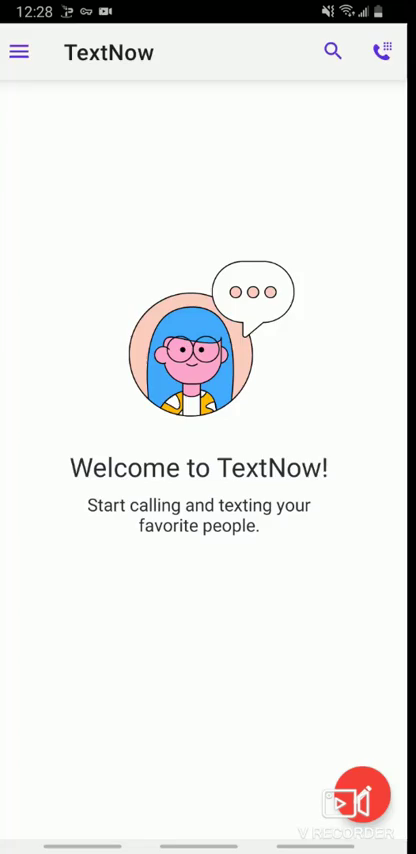
{"action": "left_click", "coordinate": [22, 52]}
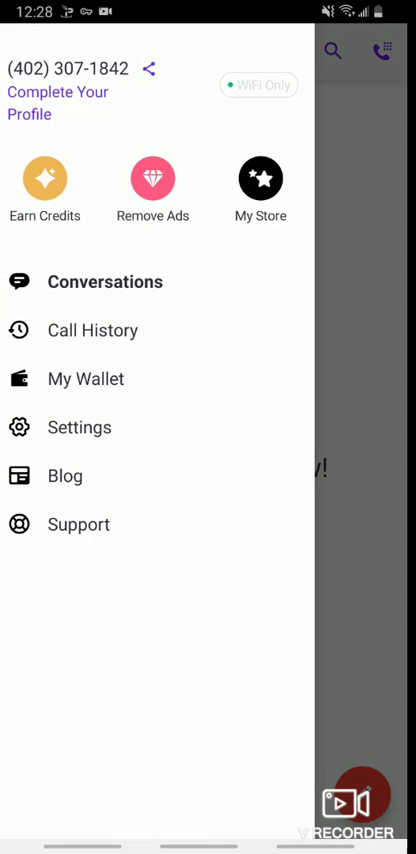